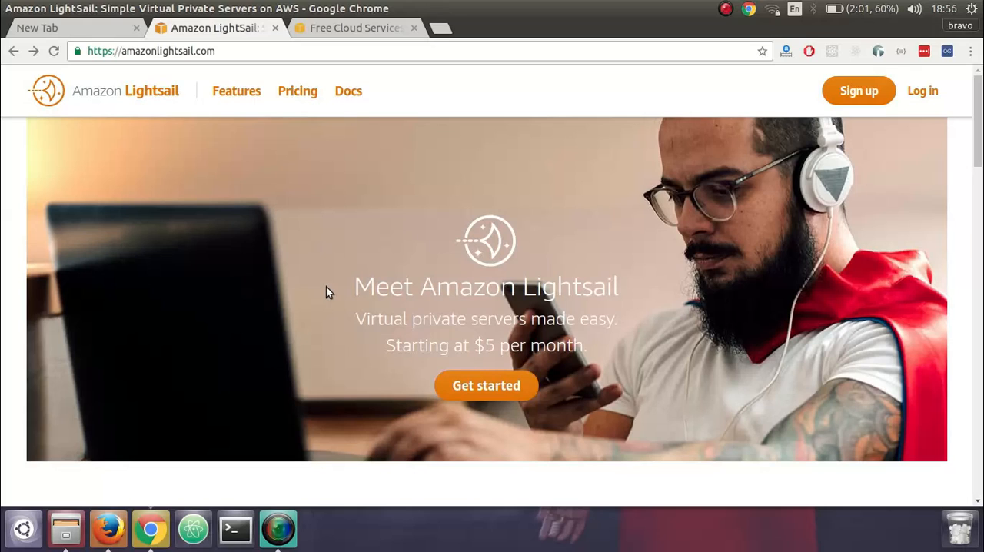
mouse_move(814, 83)
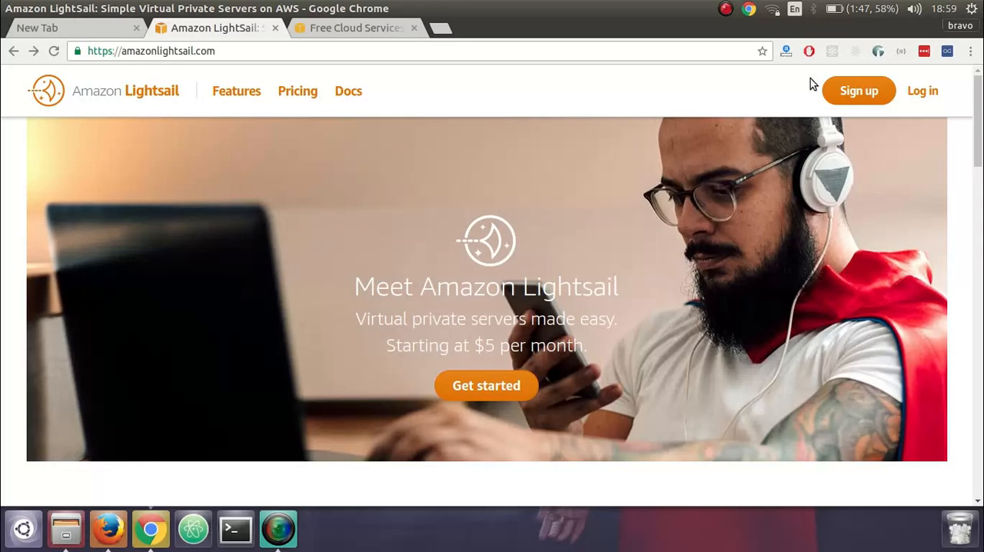
mouse_move(858, 101)
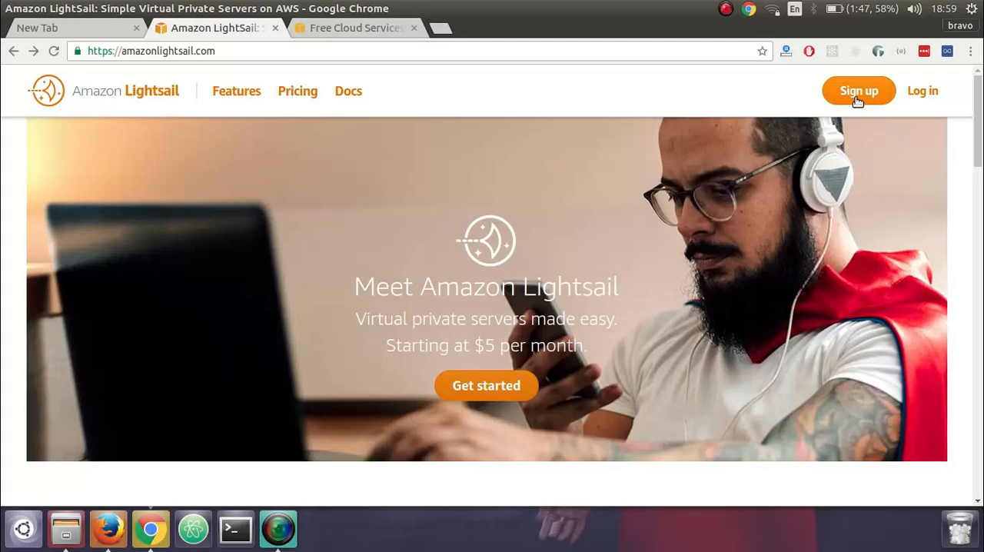
mouse_move(792, 226)
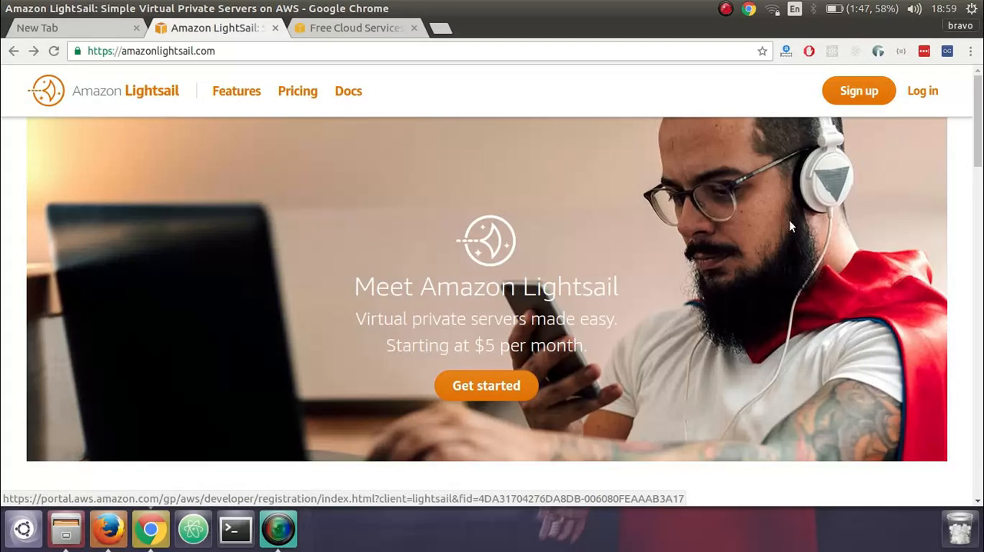
mouse_move(809, 144)
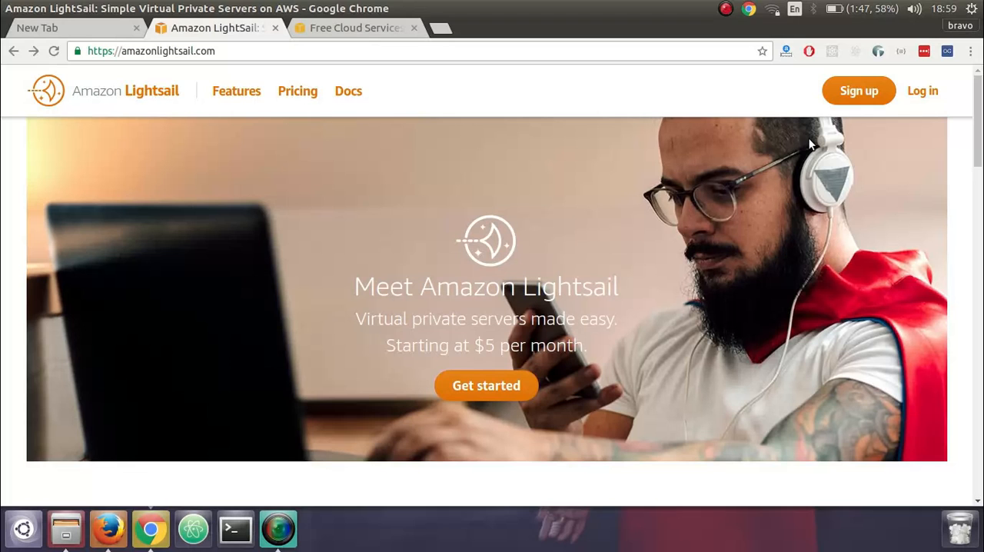
mouse_move(377, 40)
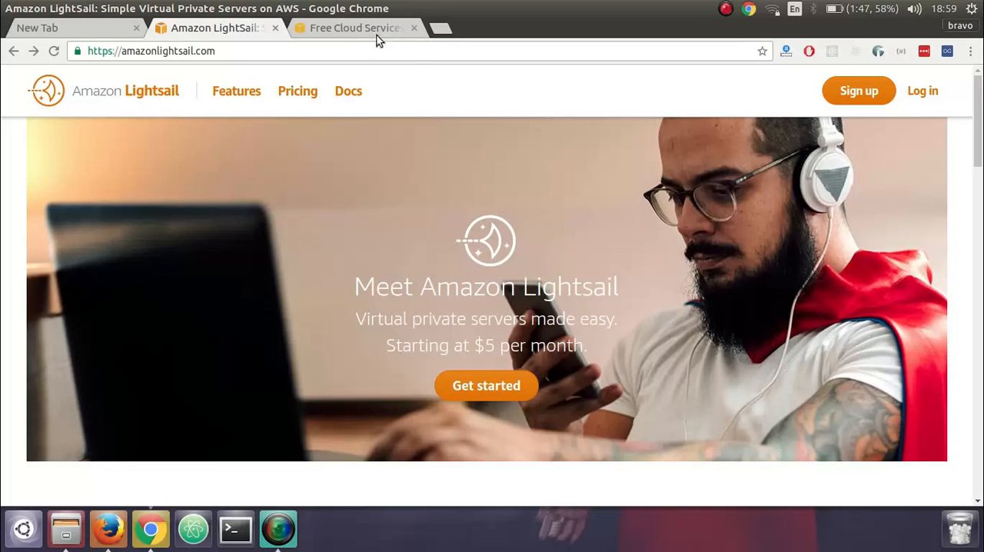
- Review the AWS Free Tier offers page and return to the Lightsail landing page
click(354, 28)
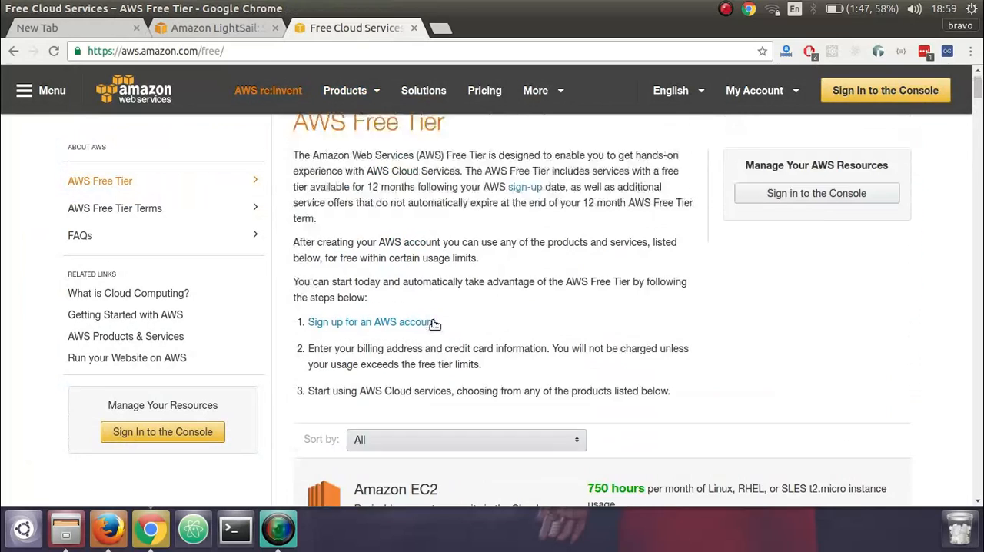
scroll(down, 3)
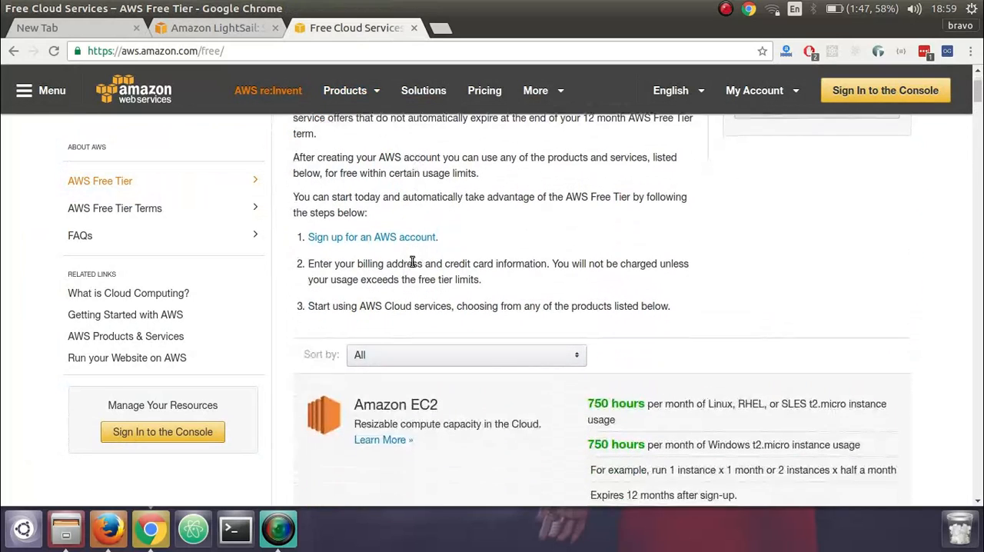
scroll(down, 3)
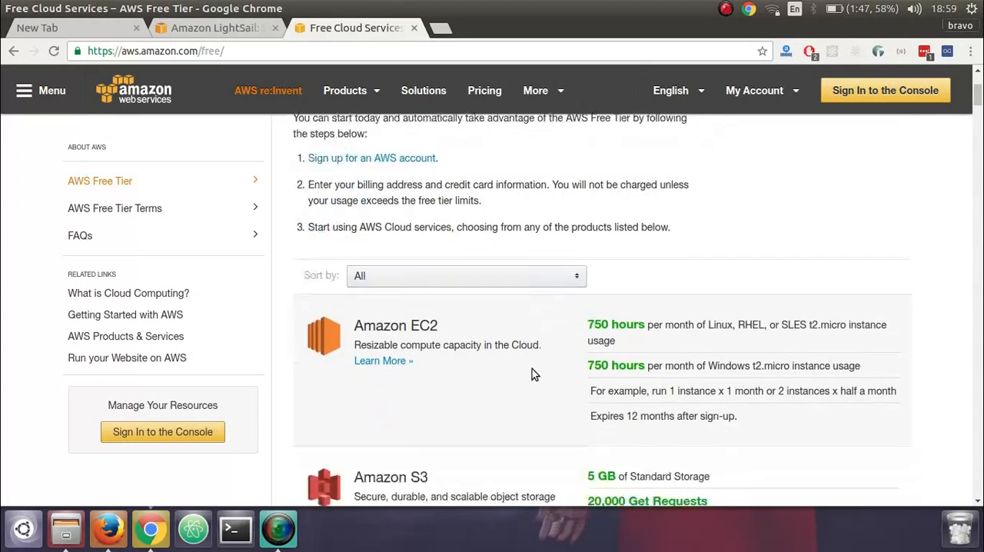
scroll(down, 3)
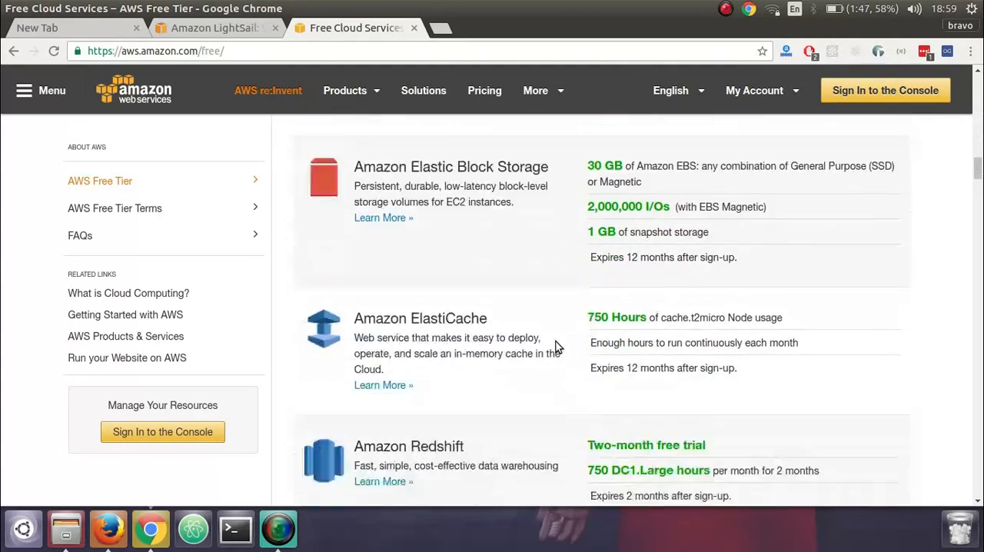
scroll(down, 3)
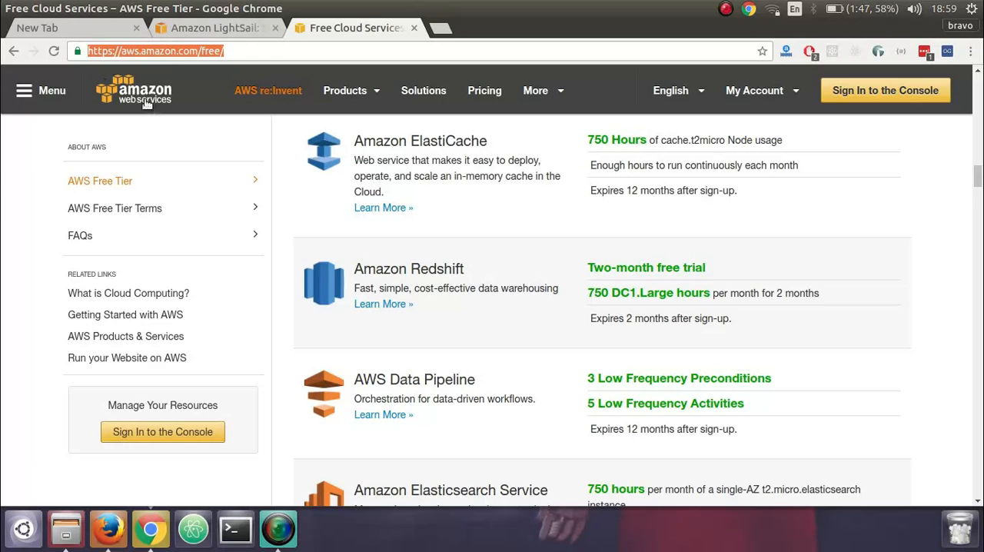
click(207, 28)
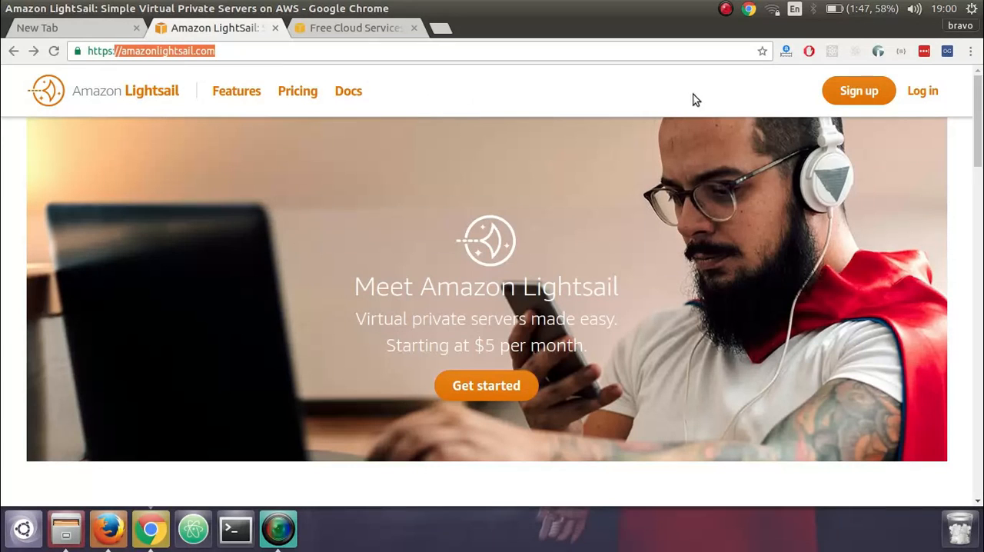
- Sign in to the Lightsail console, landing on the empty Resources page
click(923, 89)
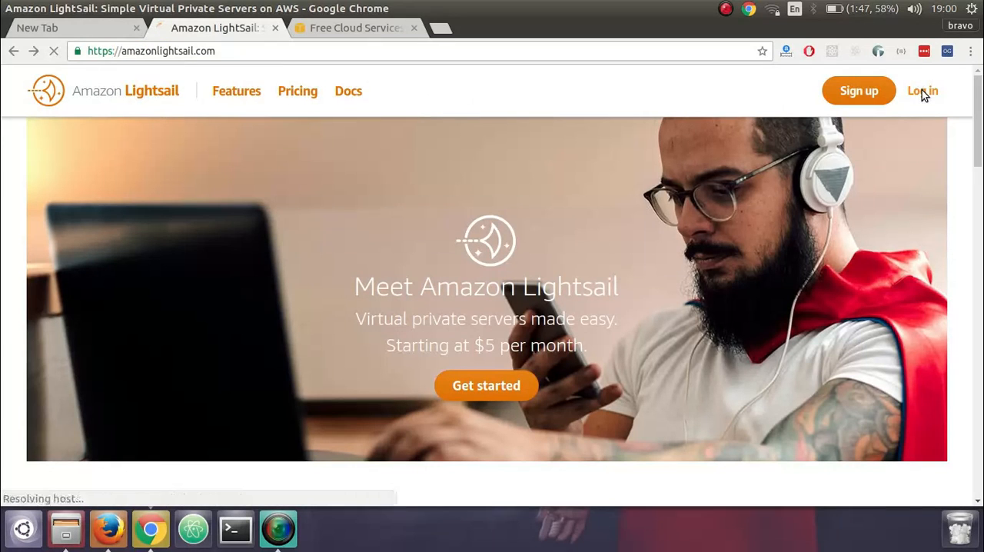
click(923, 91)
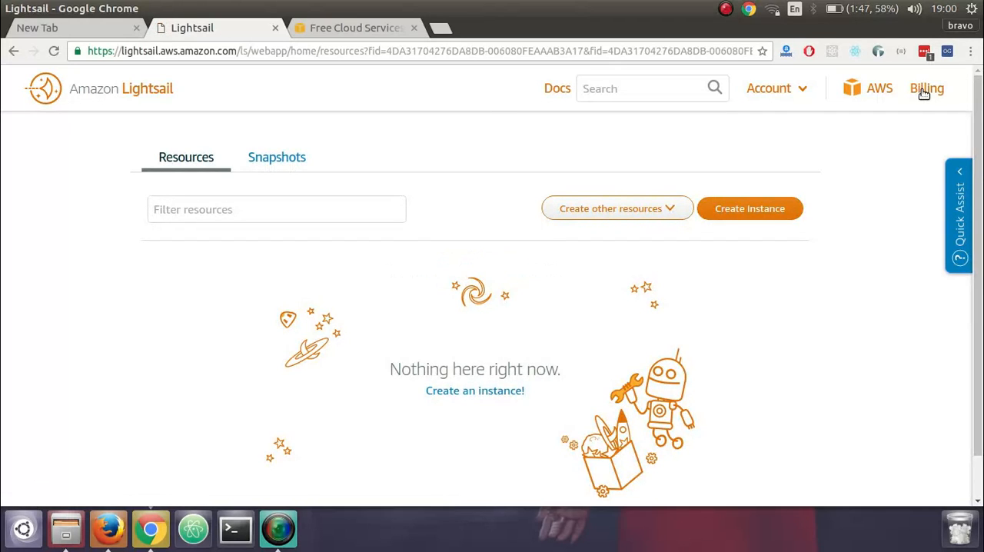
mouse_move(589, 322)
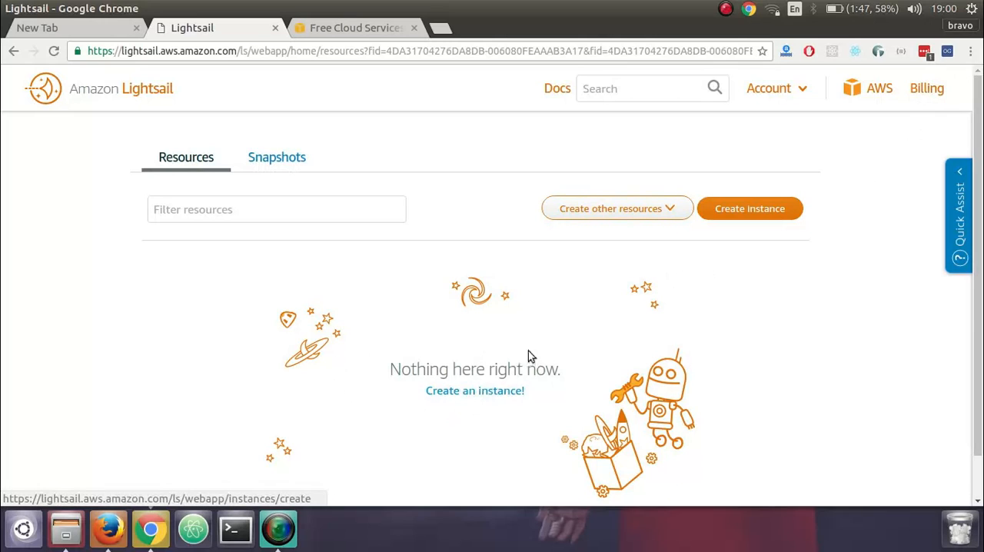
mouse_move(474, 403)
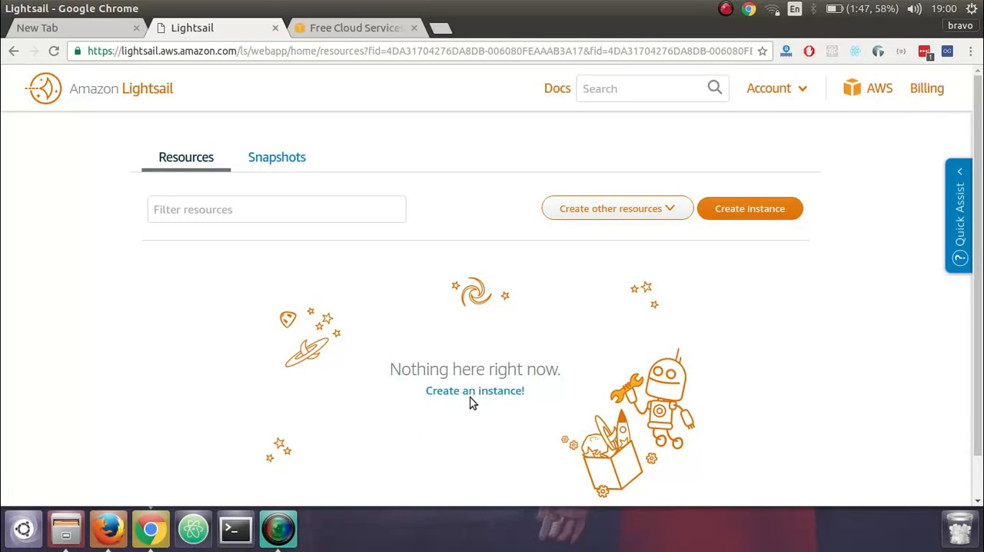
mouse_move(750, 209)
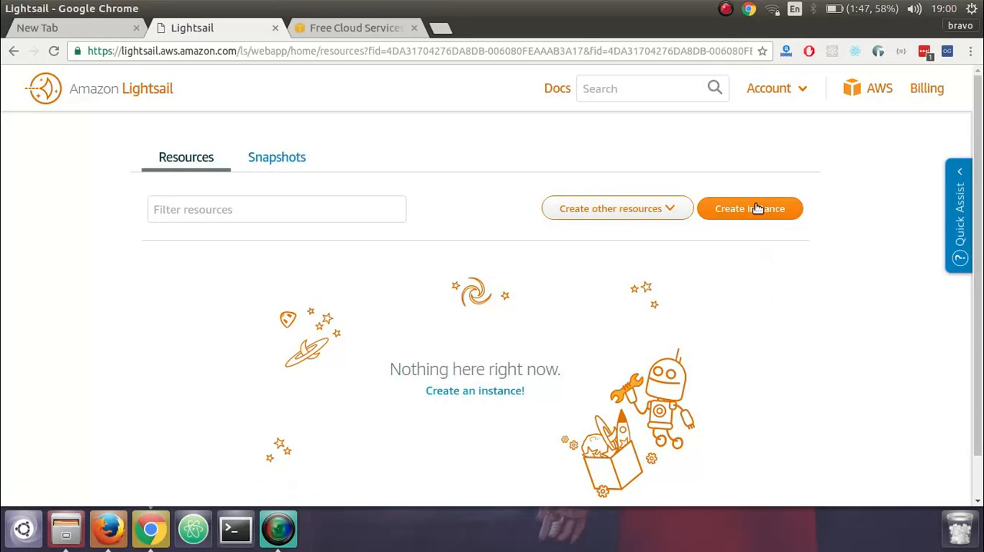
mouse_move(474, 391)
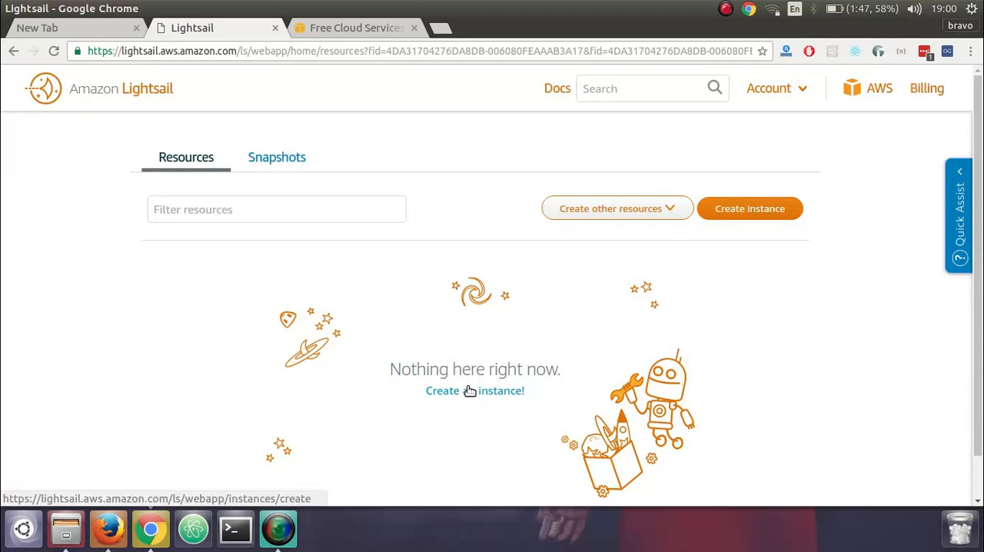
- Start a new instance and choose the WordPress 4.6.1 application image
click(475, 390)
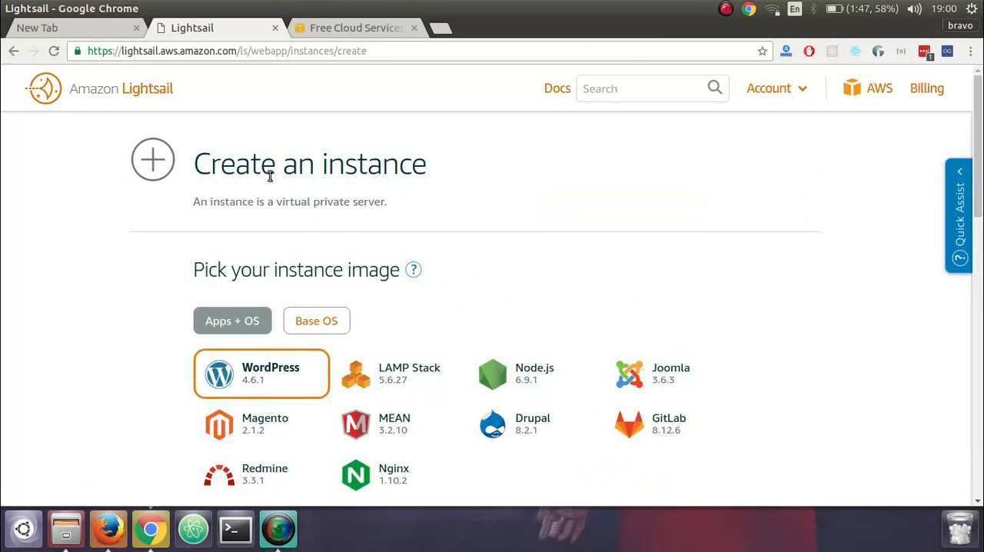
mouse_move(277, 258)
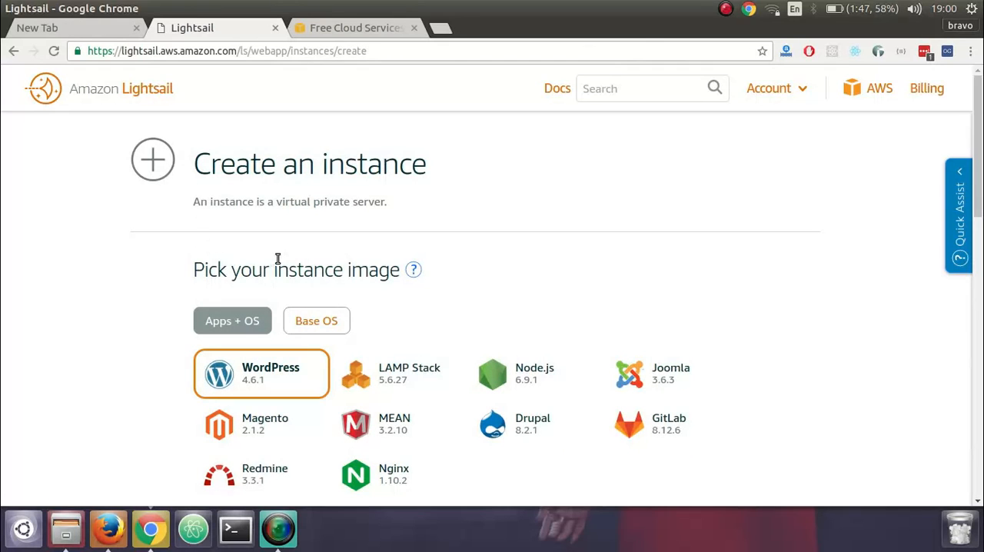
scroll(down, 3)
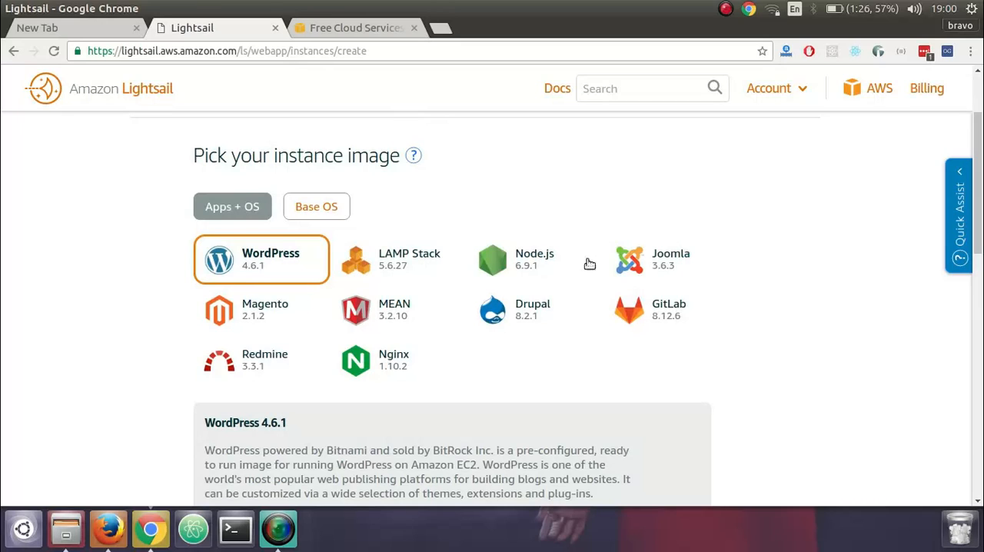
mouse_move(234, 293)
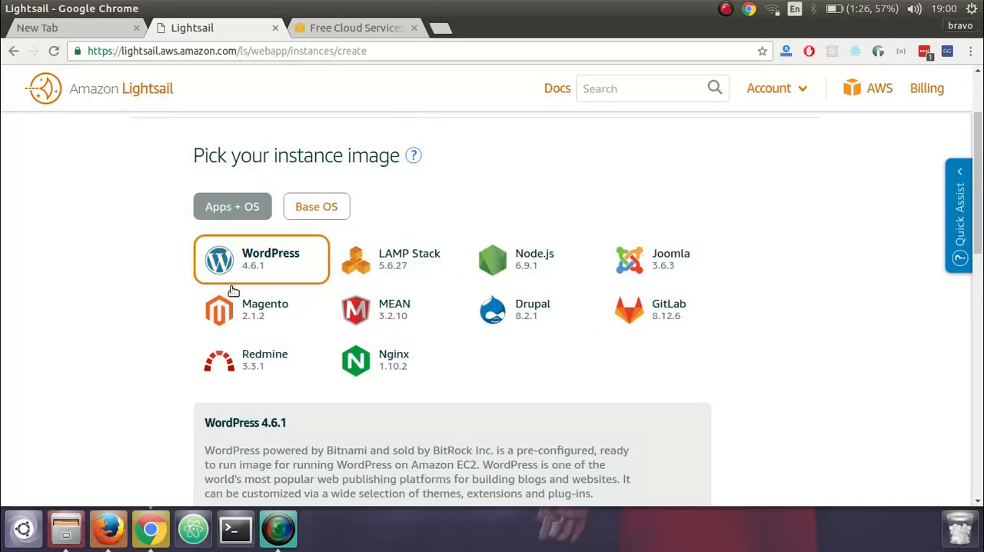
click(317, 206)
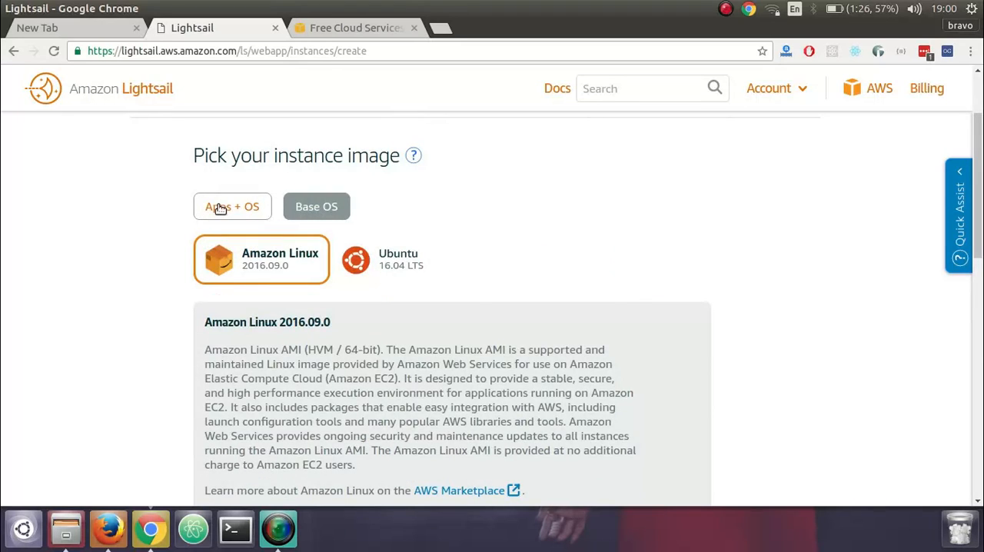
click(232, 206)
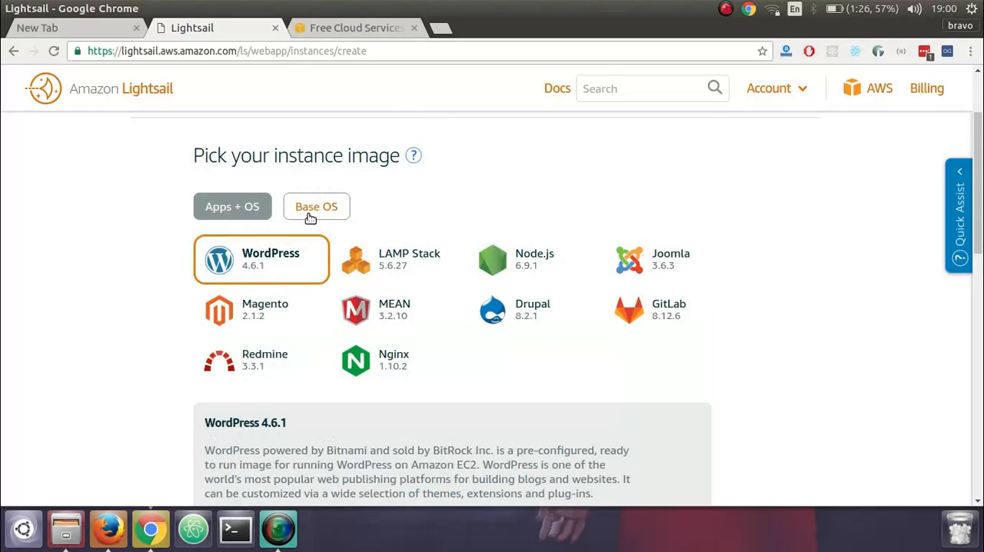
mouse_move(458, 268)
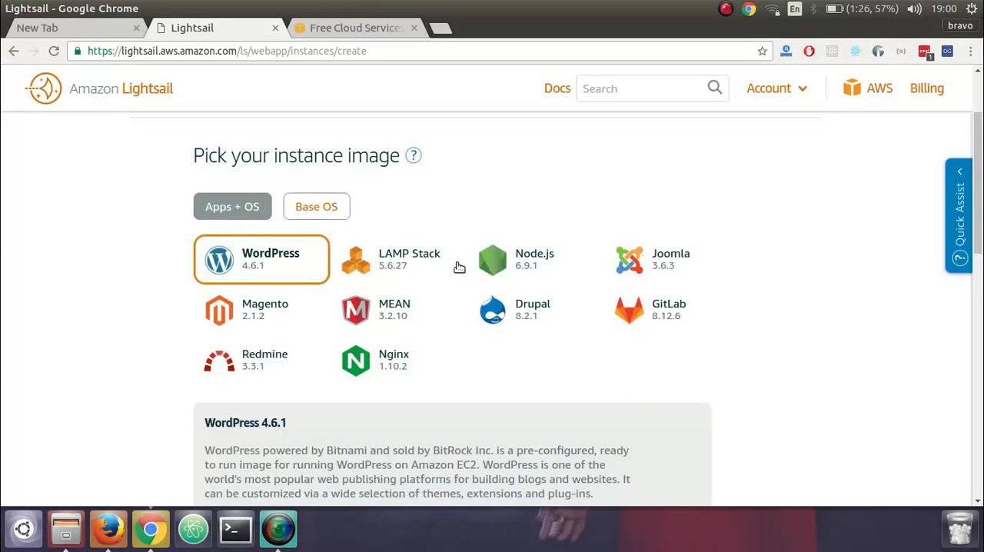
mouse_move(297, 280)
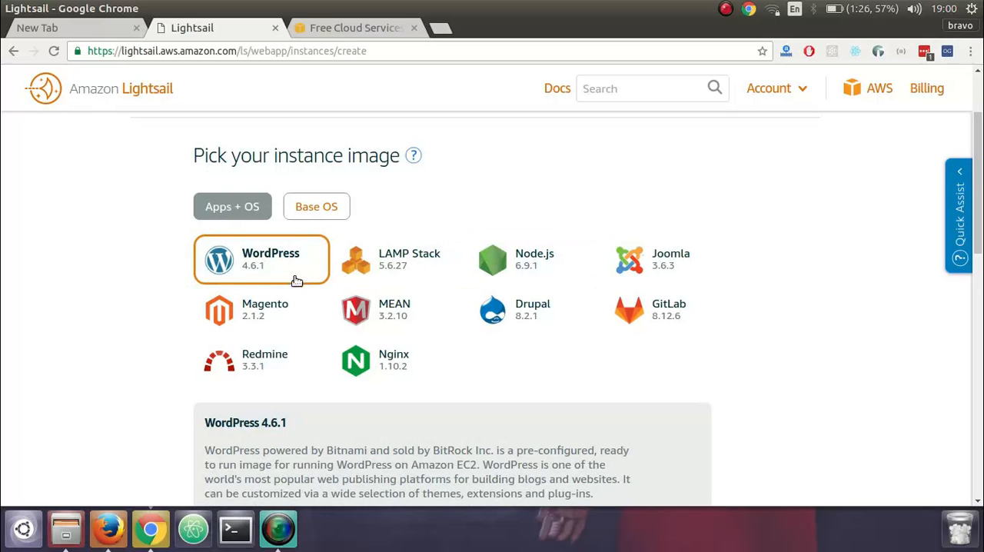
click(398, 259)
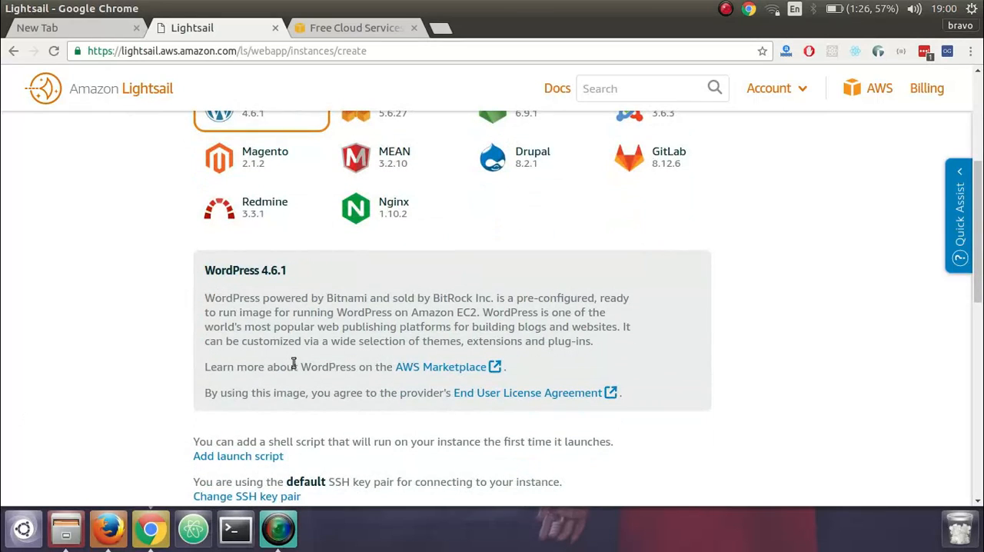
- Choose the first-month-free $5/month plan in Virginia, Zone A, keeping the default name
scroll(down, 3)
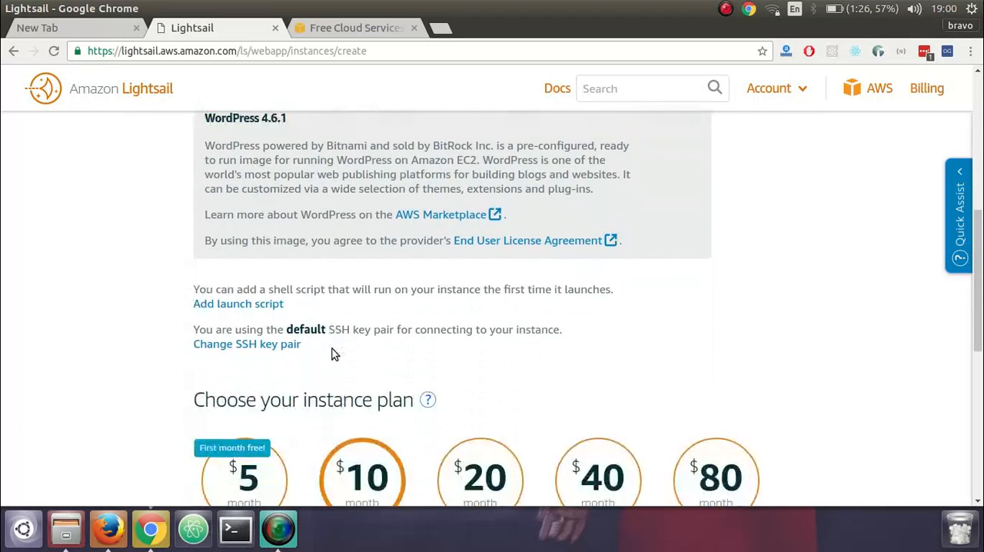
scroll(down, 3)
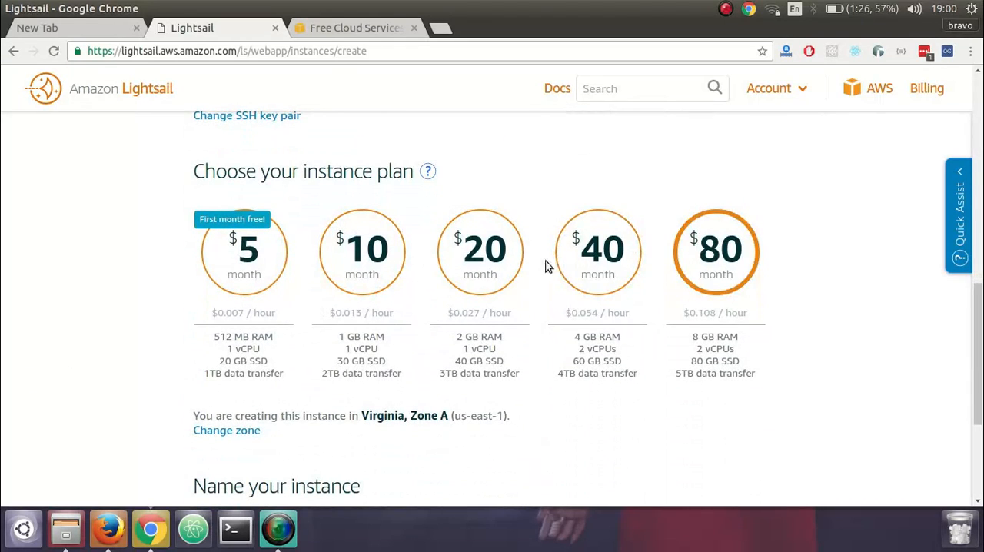
click(243, 252)
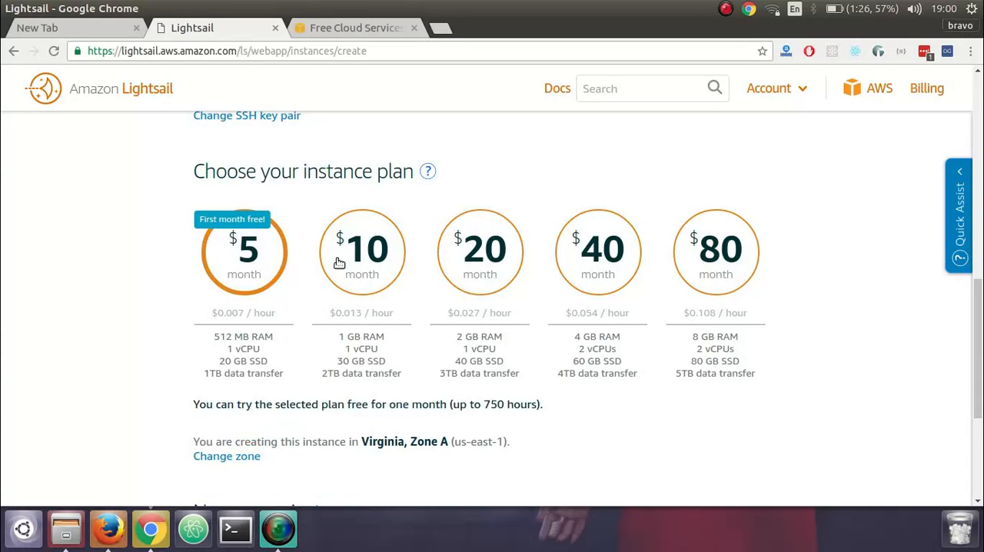
mouse_move(398, 268)
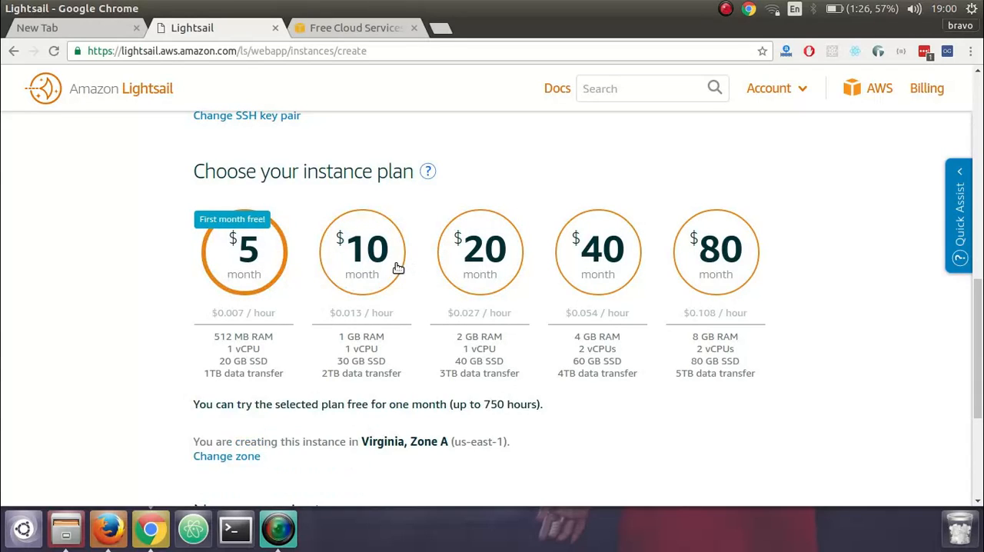
click(716, 252)
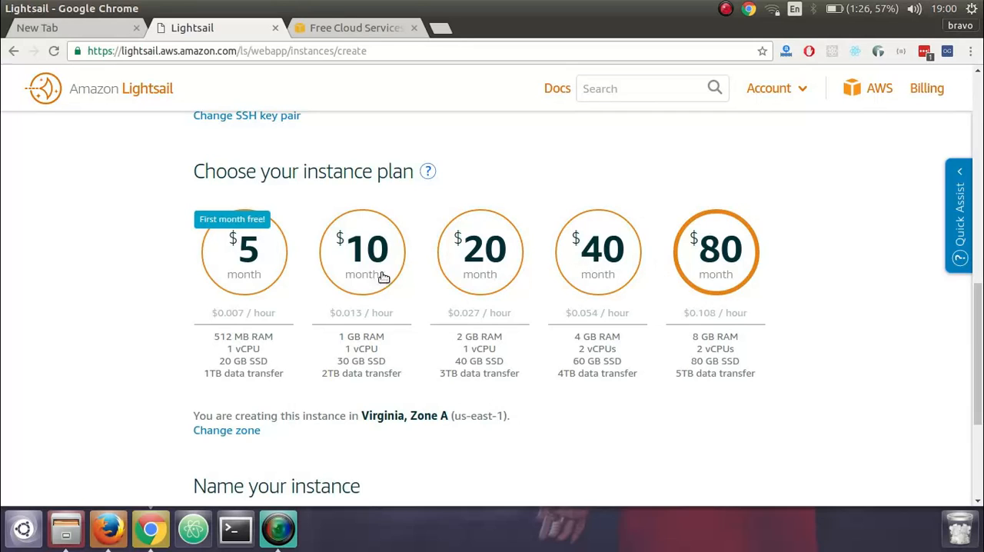
scroll(down, 3)
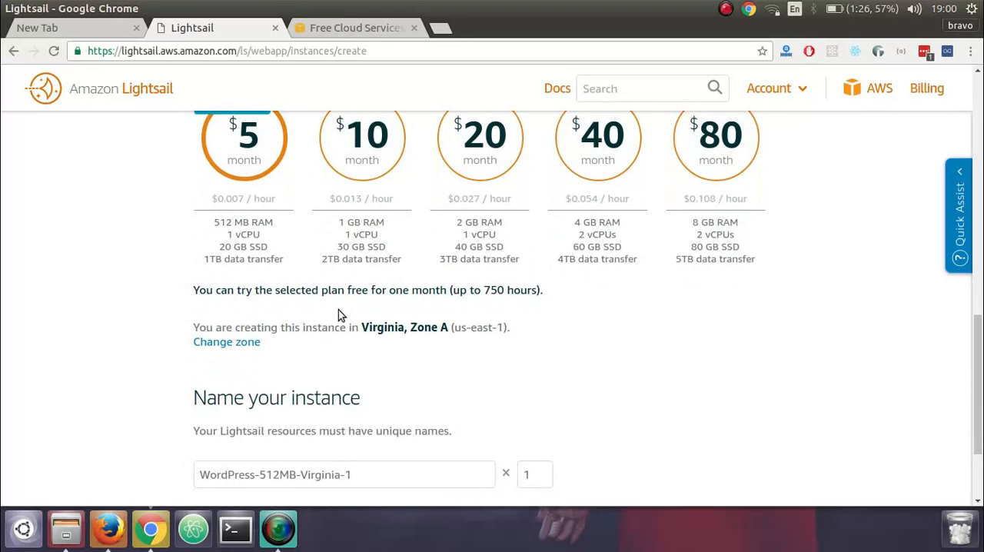
scroll(down, 3)
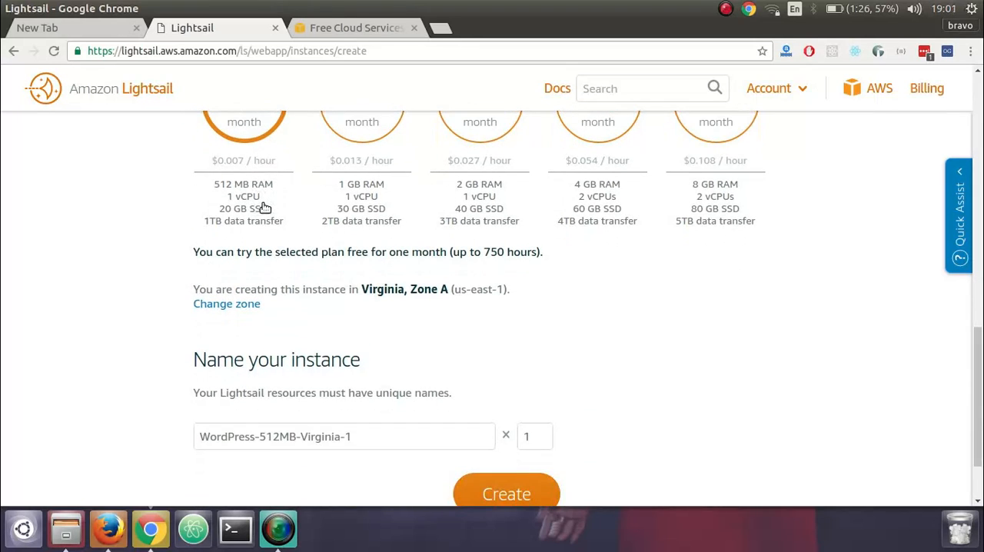
scroll(down, 3)
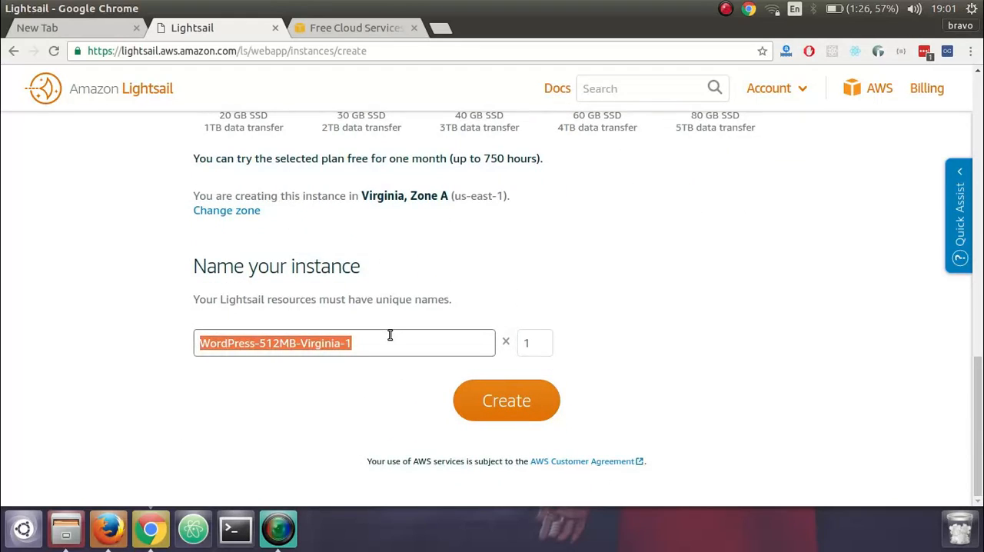
- Name the instance my-wordpress-blog, keep the count at 1, and create it
text(my-)
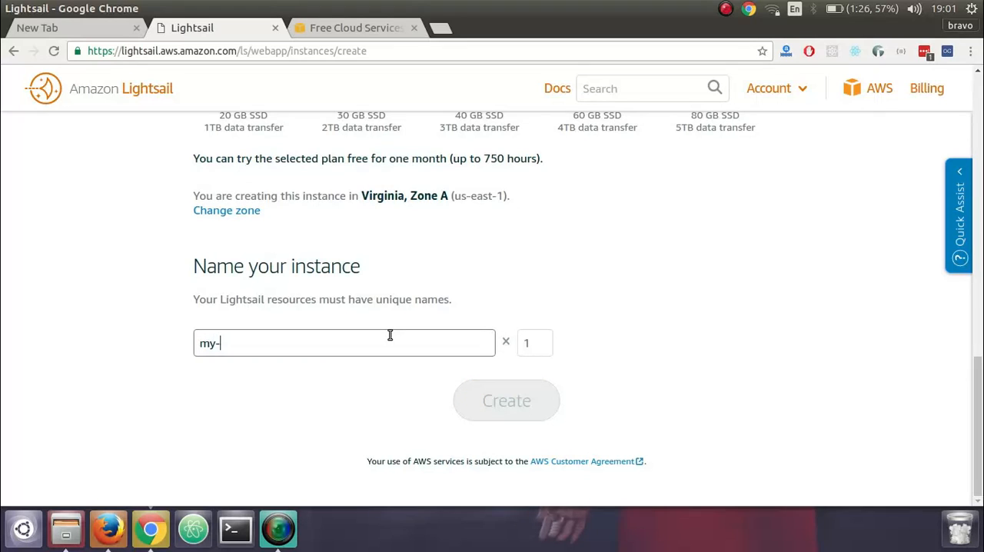
text(wordpre)
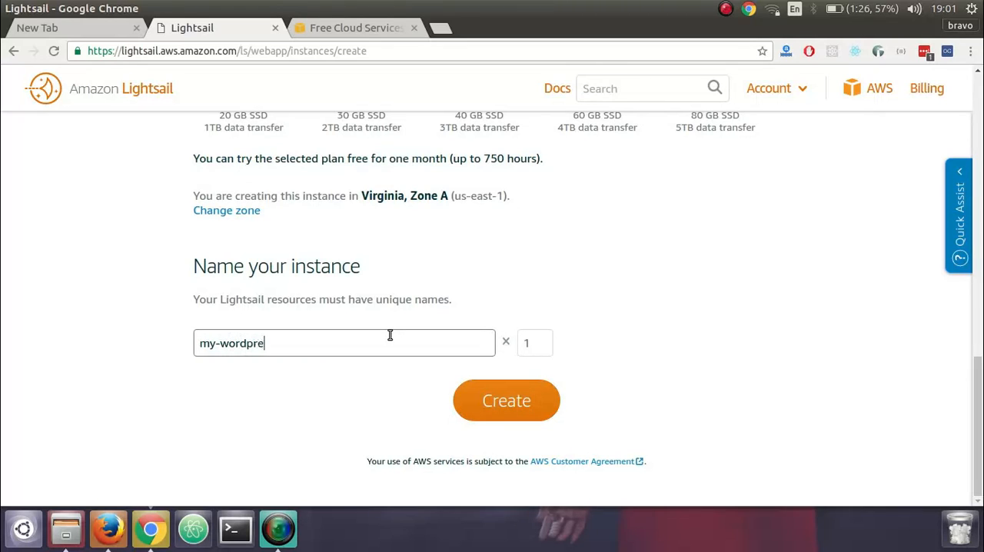
text(ss-blog)
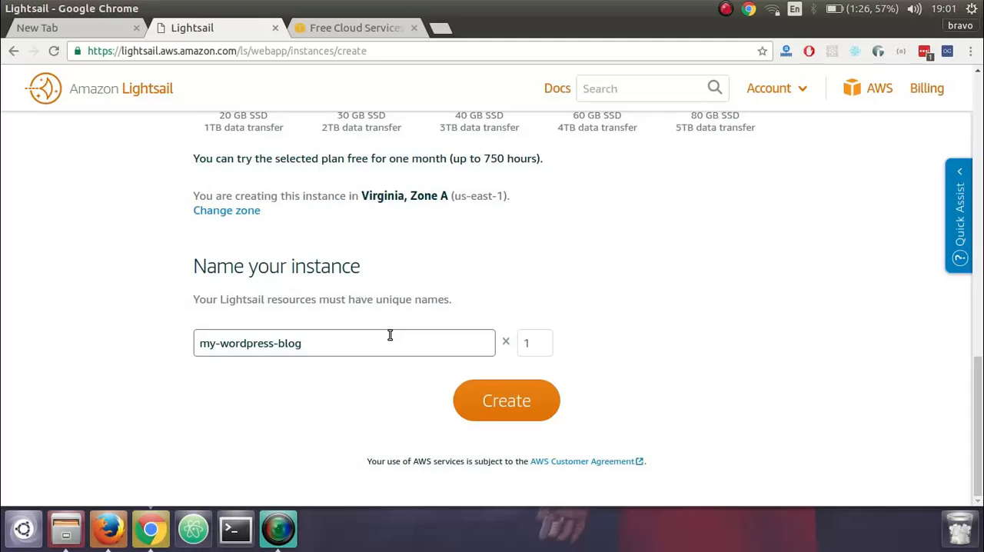
click(544, 339)
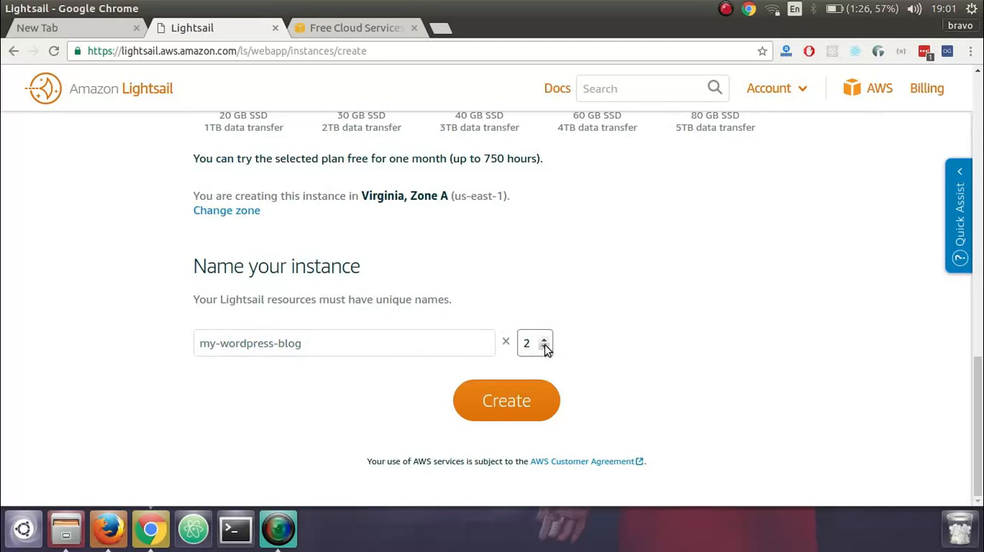
click(545, 347)
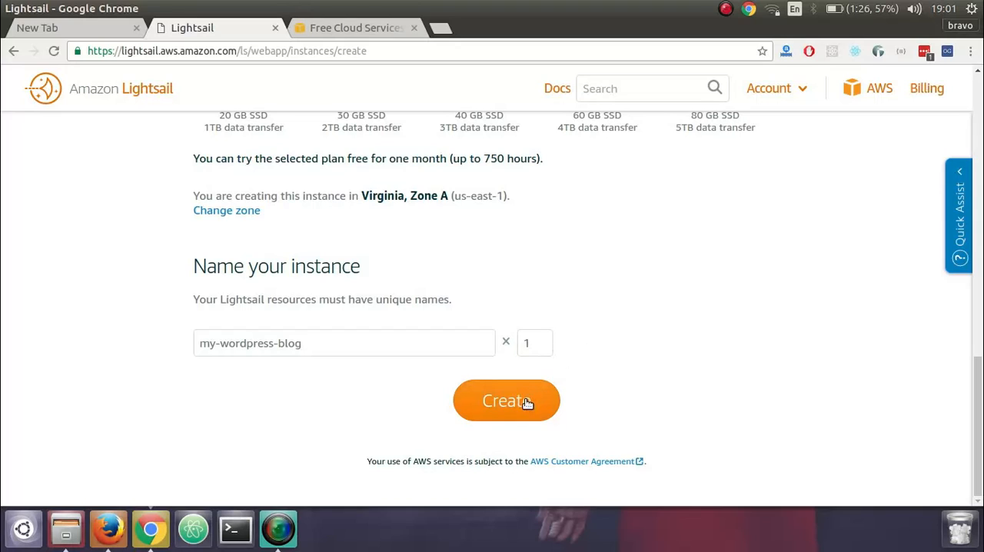
click(506, 400)
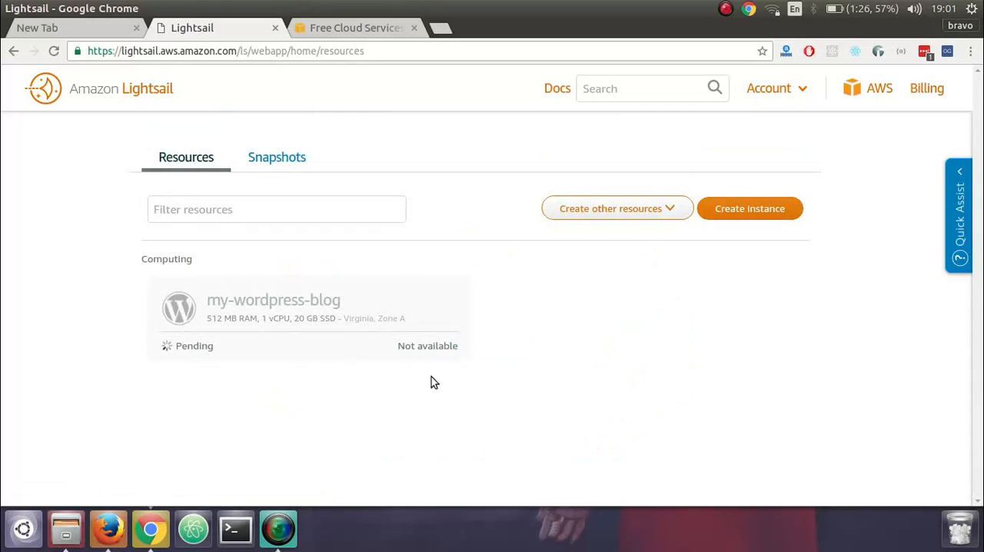
- Wait for my-wordpress-blog to reach Running with IP 52.91.33.223 and open its actions menu
double_click(194, 347)
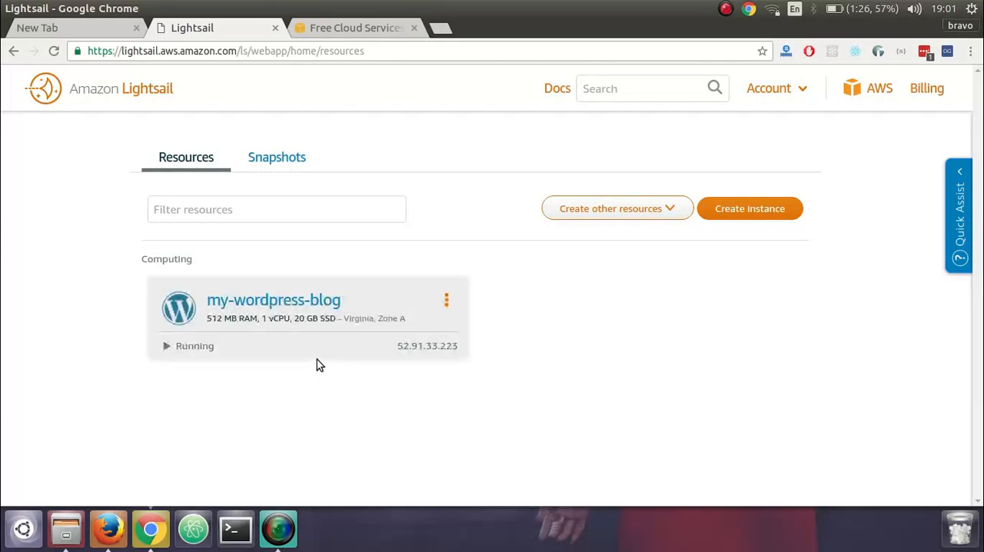
mouse_move(448, 356)
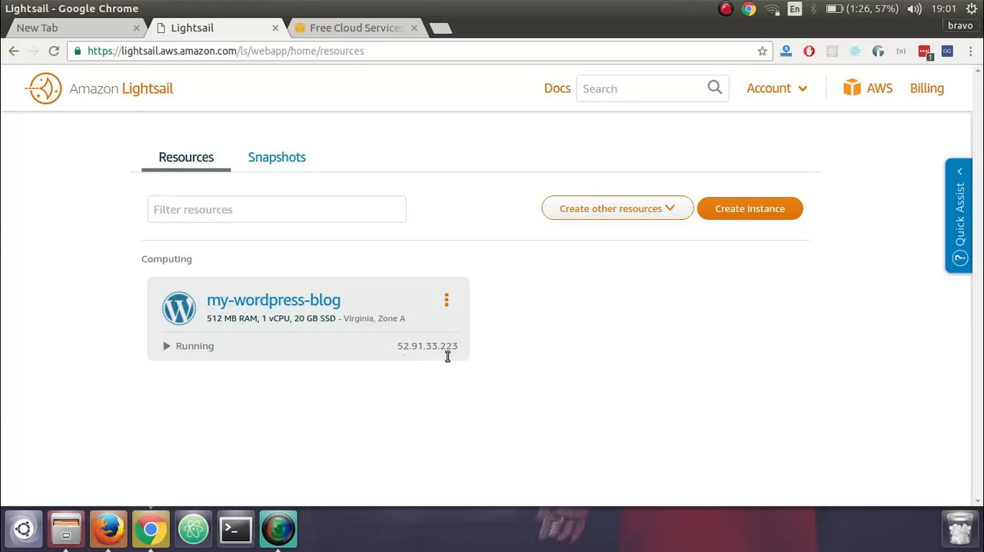
double_click(428, 345)
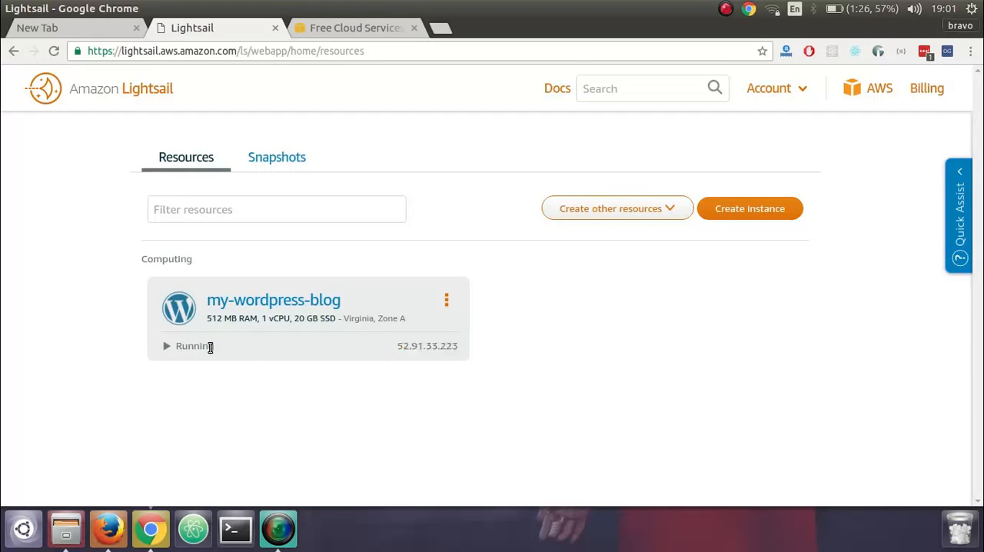
click(446, 300)
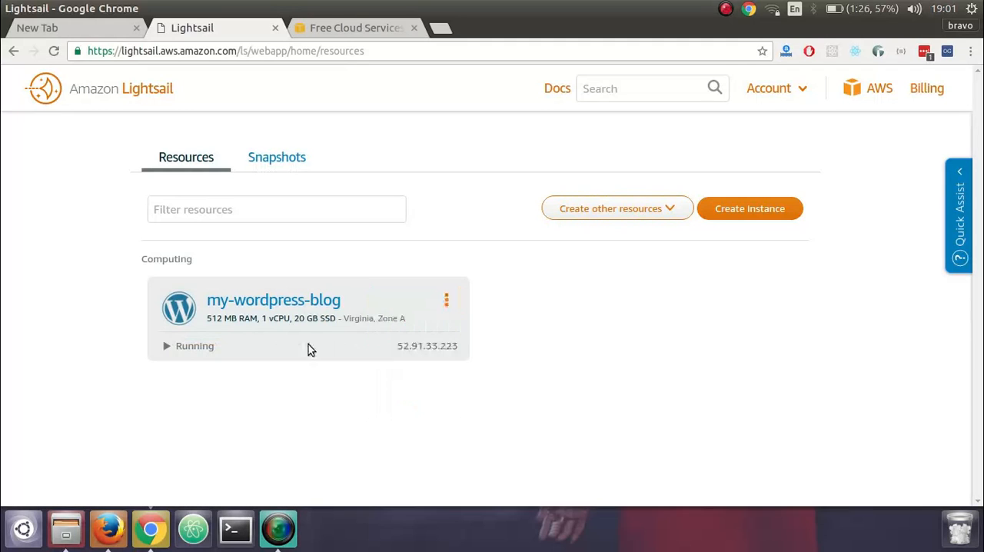
click(446, 300)
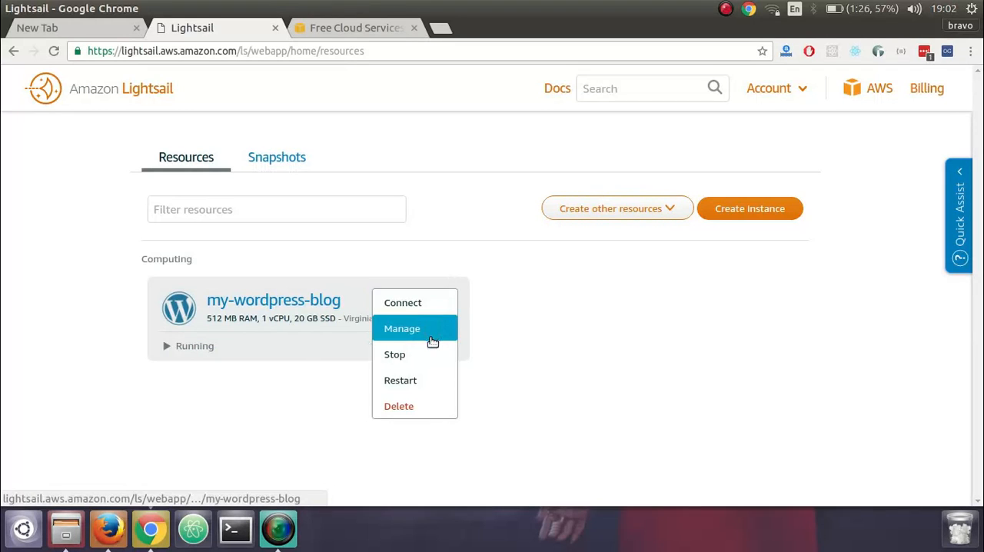
- Manage the instance and open its public IP 52.91.33.223 in a new tab
click(403, 302)
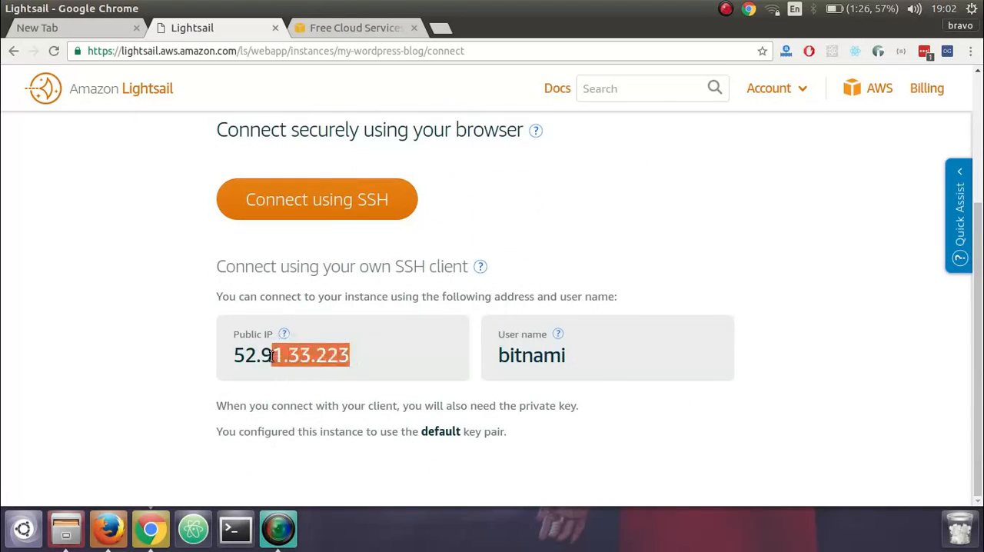
right_click(310, 354)
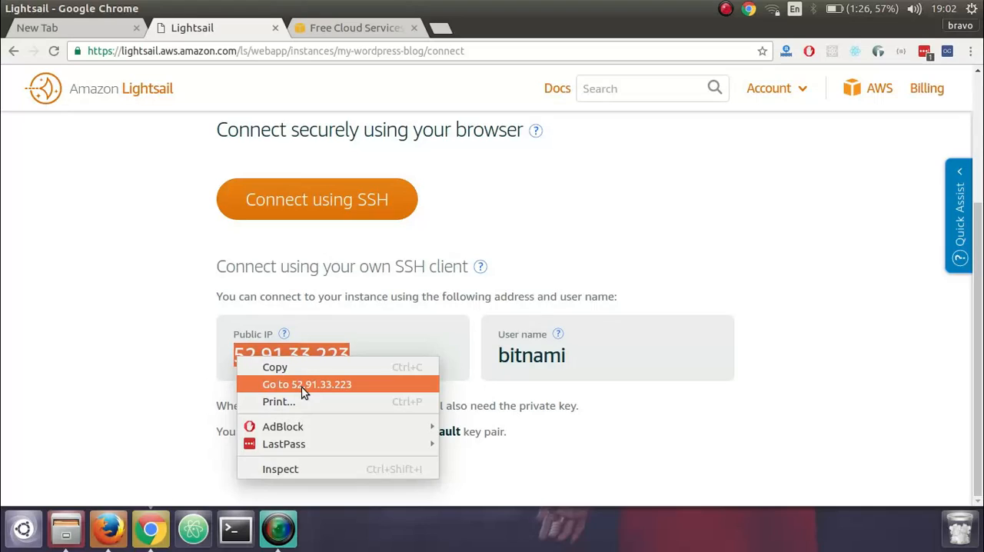
click(307, 384)
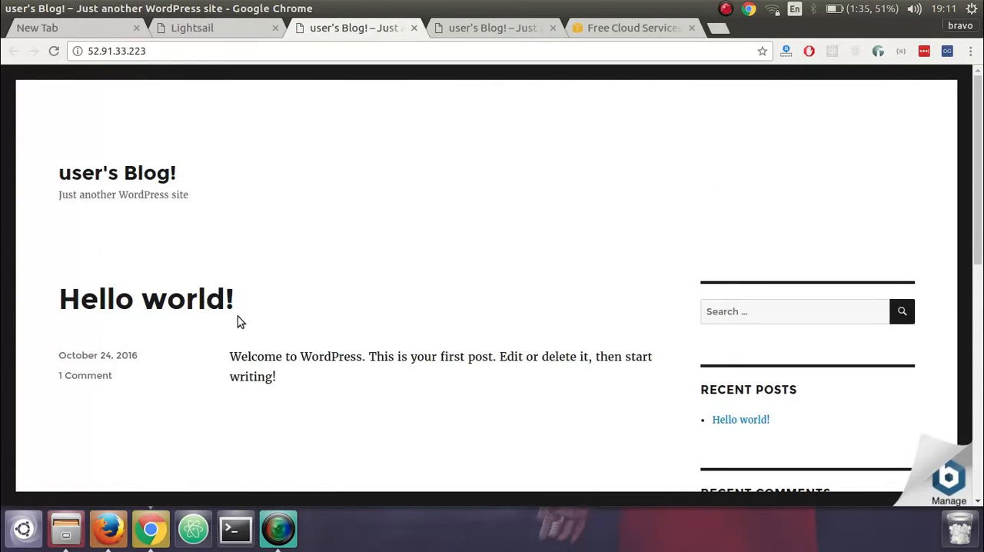
- Close the duplicate blog tab and open the Hello world! post page with its comment
scroll(down, 3)
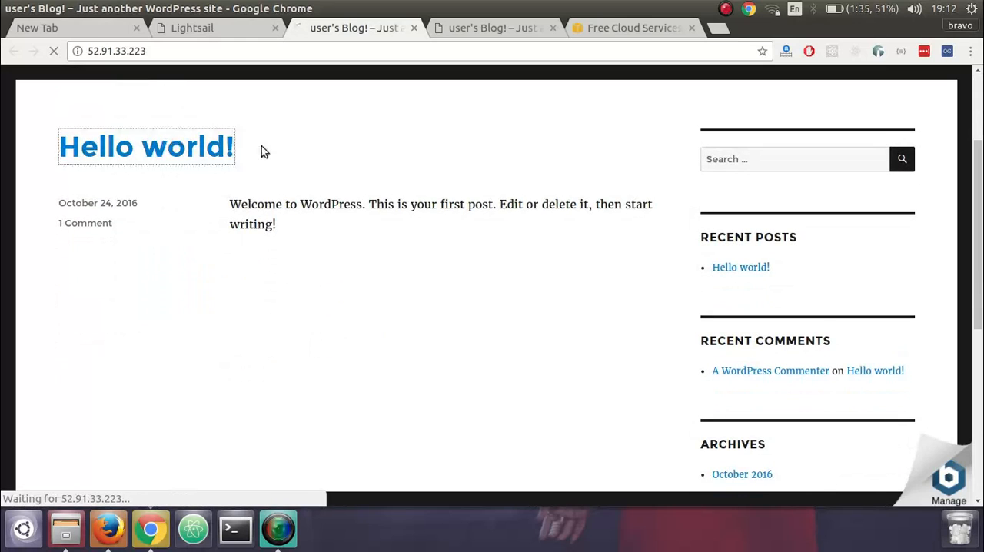
click(146, 146)
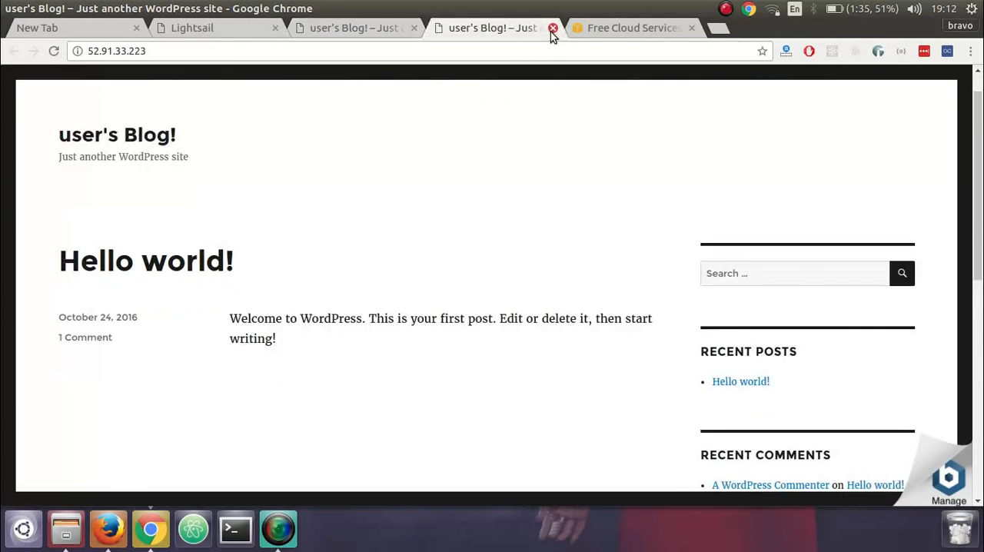
click(554, 28)
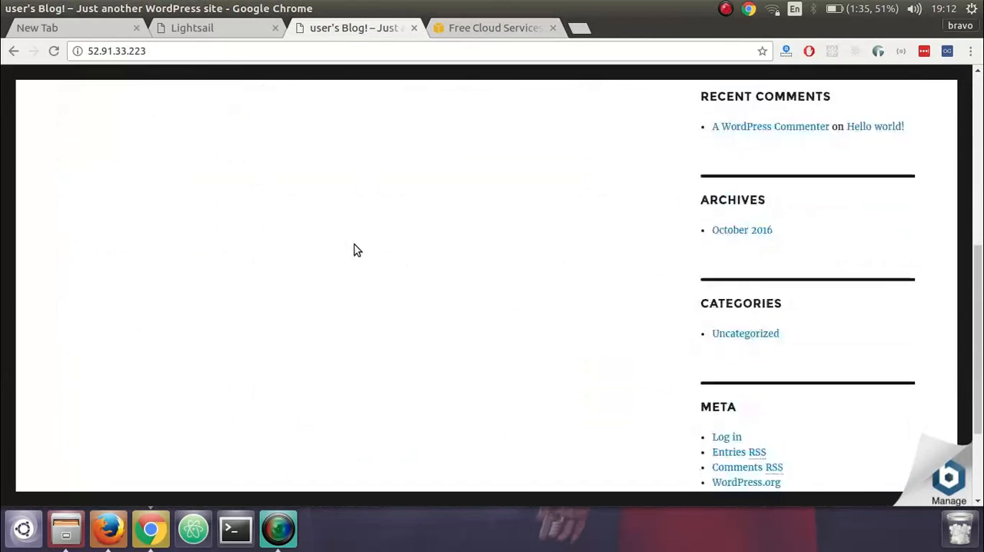
scroll(up, 3)
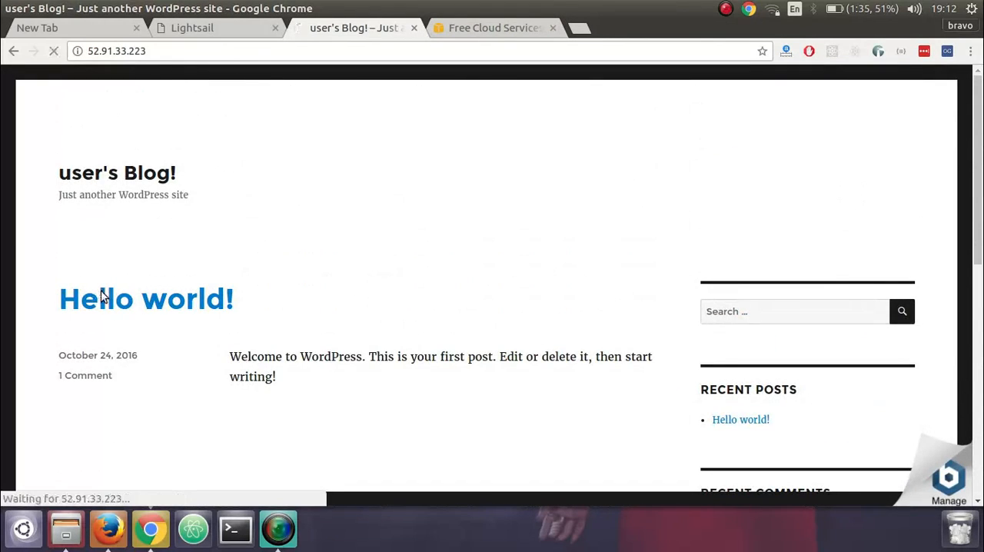
click(146, 299)
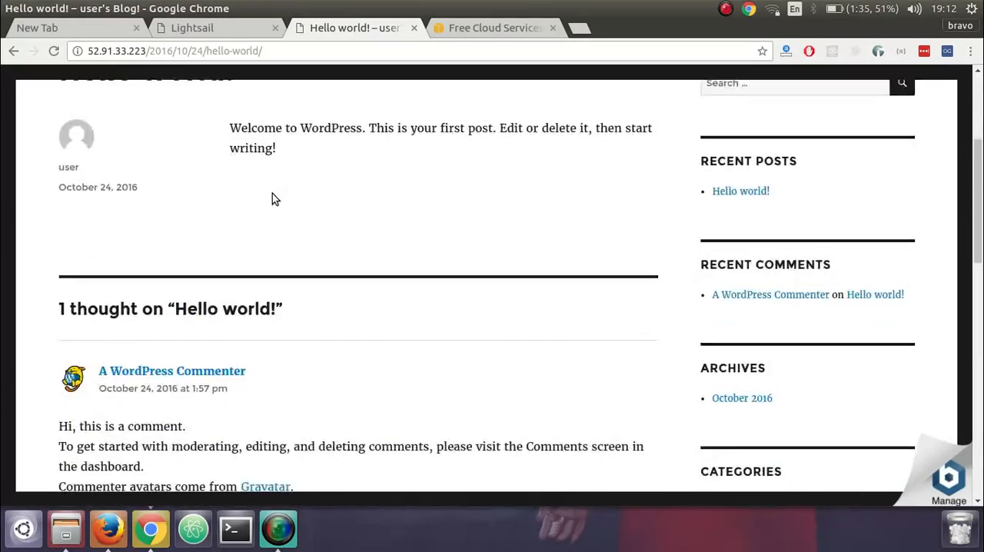